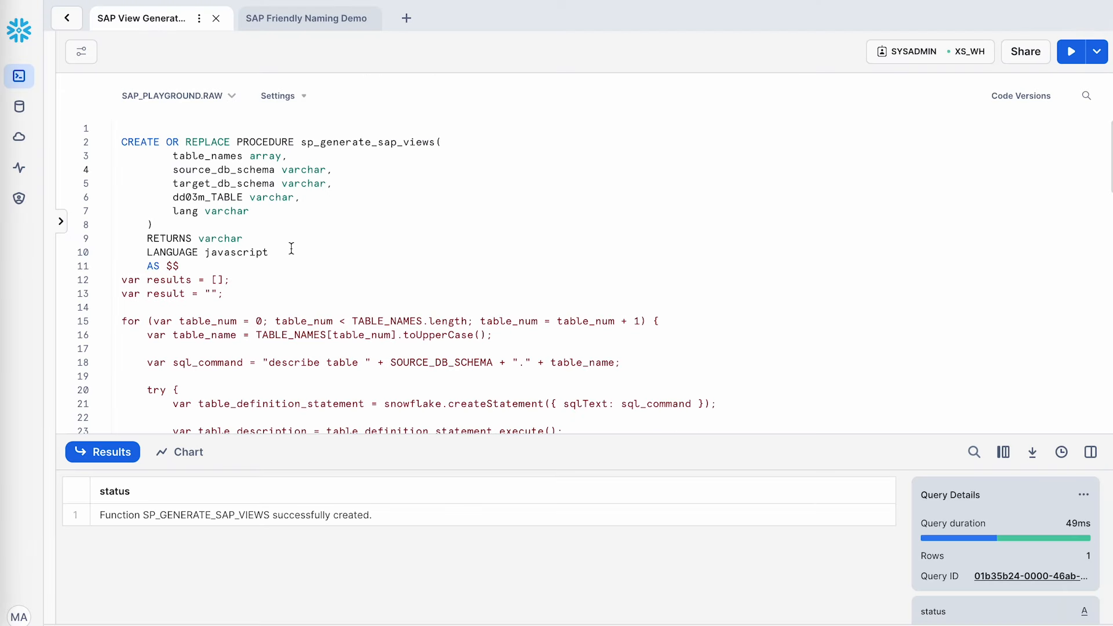
# Review the sp_generate_sap_views procedure code and run the CREATE PROCEDURE statement.
pyautogui.scroll(-3)
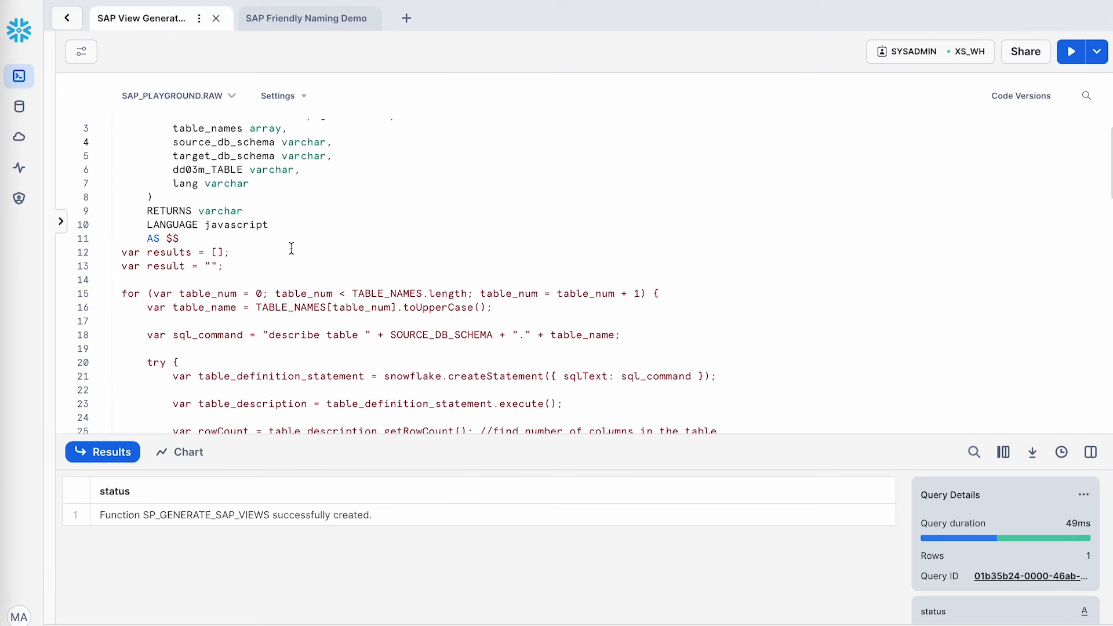
pyautogui.scroll(-3)
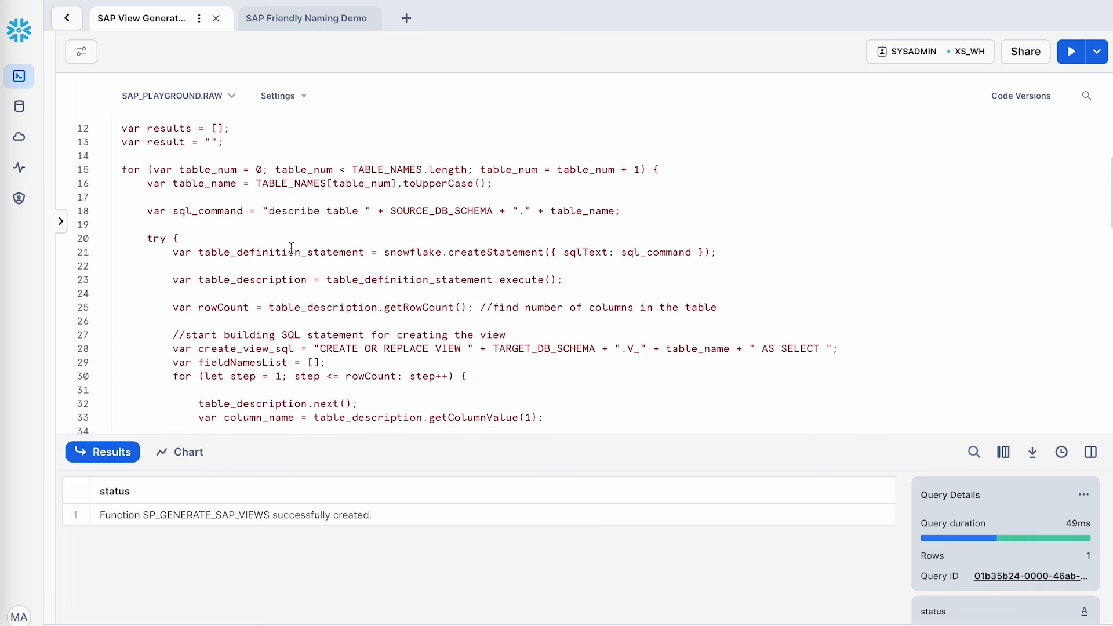
pyautogui.scroll(-3)
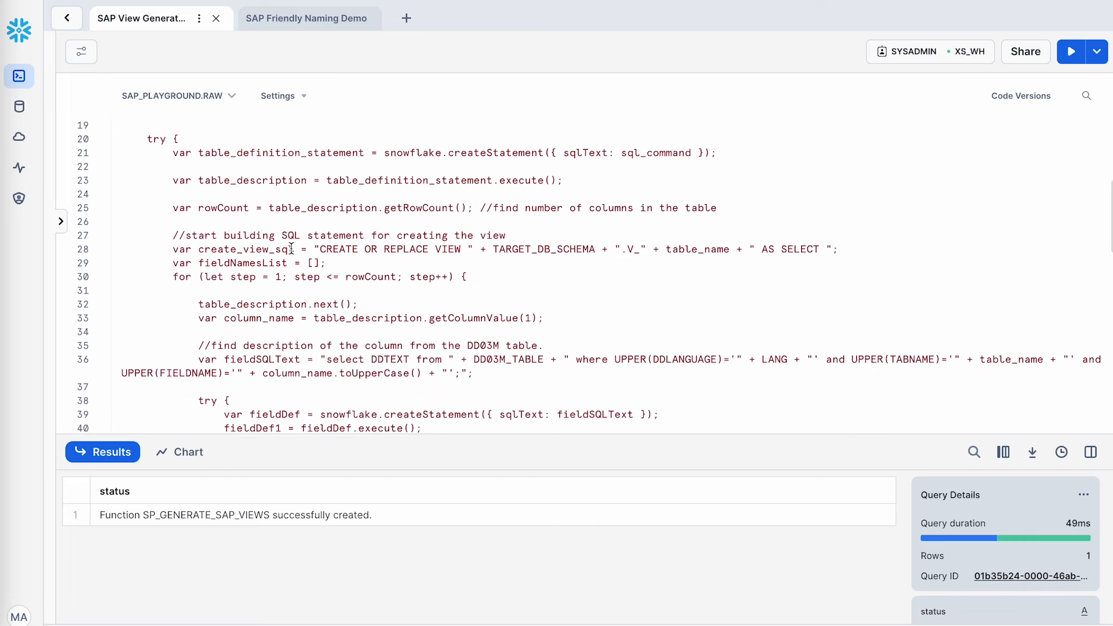
pyautogui.scroll(-3)
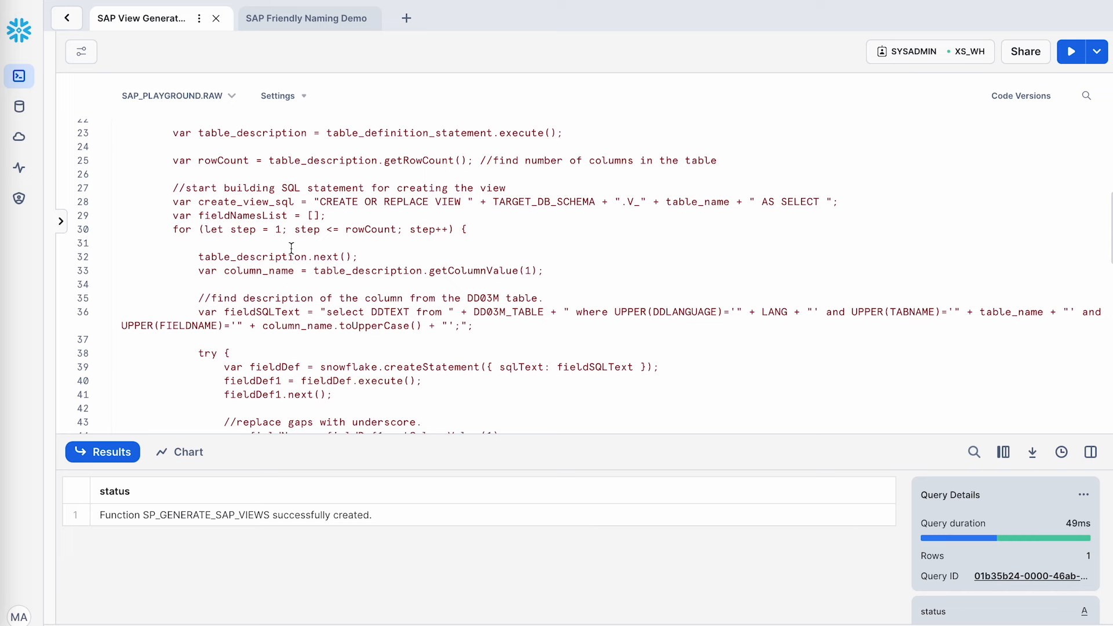
pyautogui.scroll(-3)
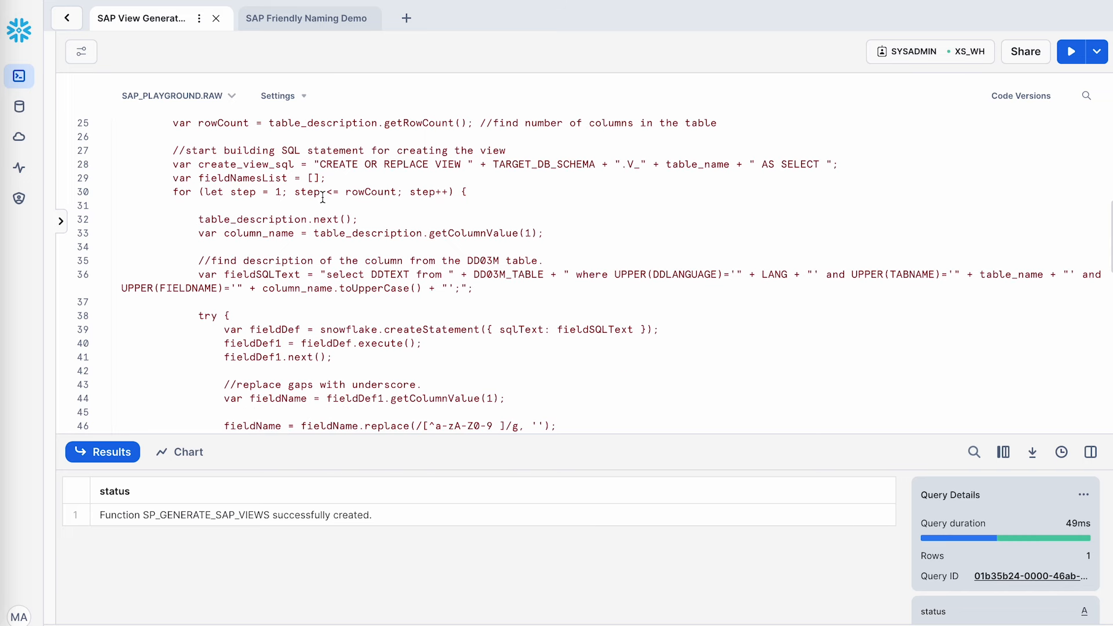
pyautogui.scroll(-3)
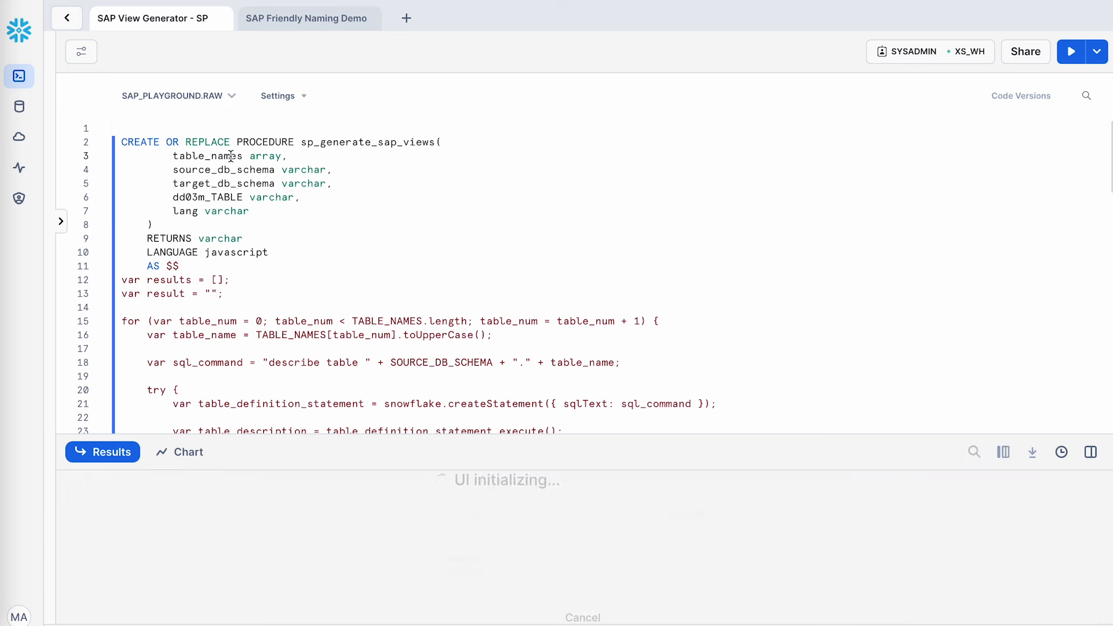
pyautogui.click(1072, 51)
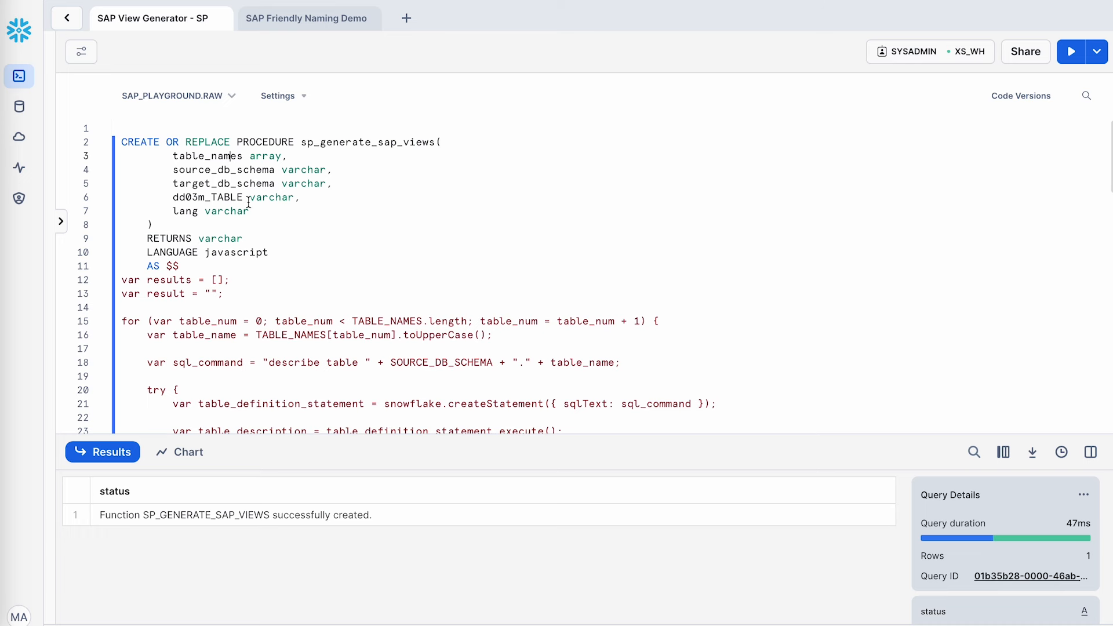
# Switch to the SAP Friendly Naming Demo worksheet and run CALL sp_generate_sap_views.
pyautogui.click(306, 19)
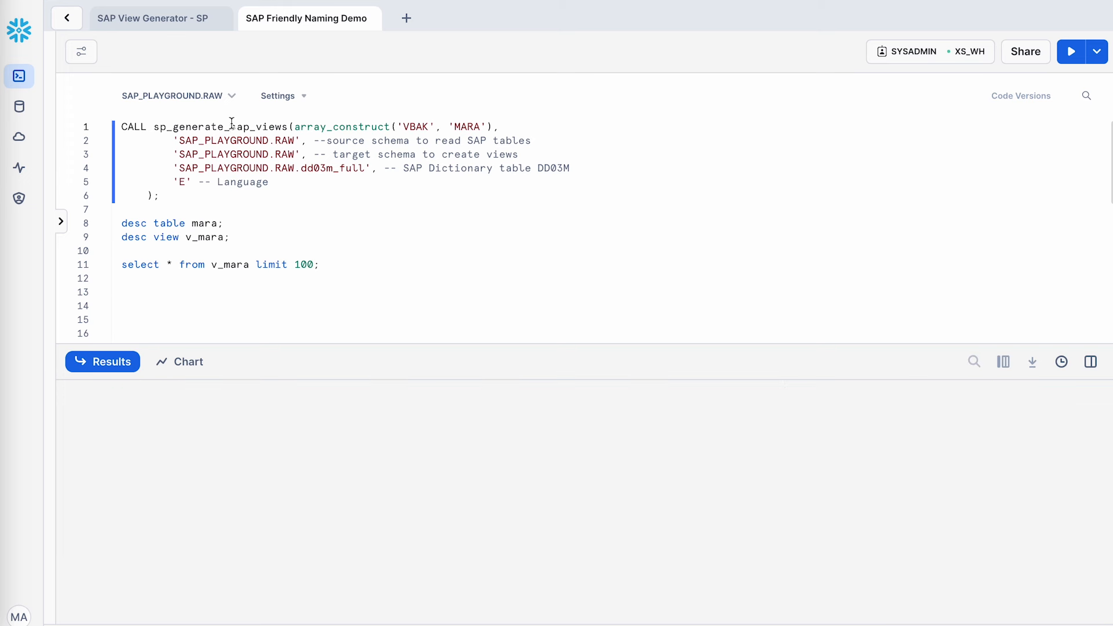
pyautogui.click(1072, 52)
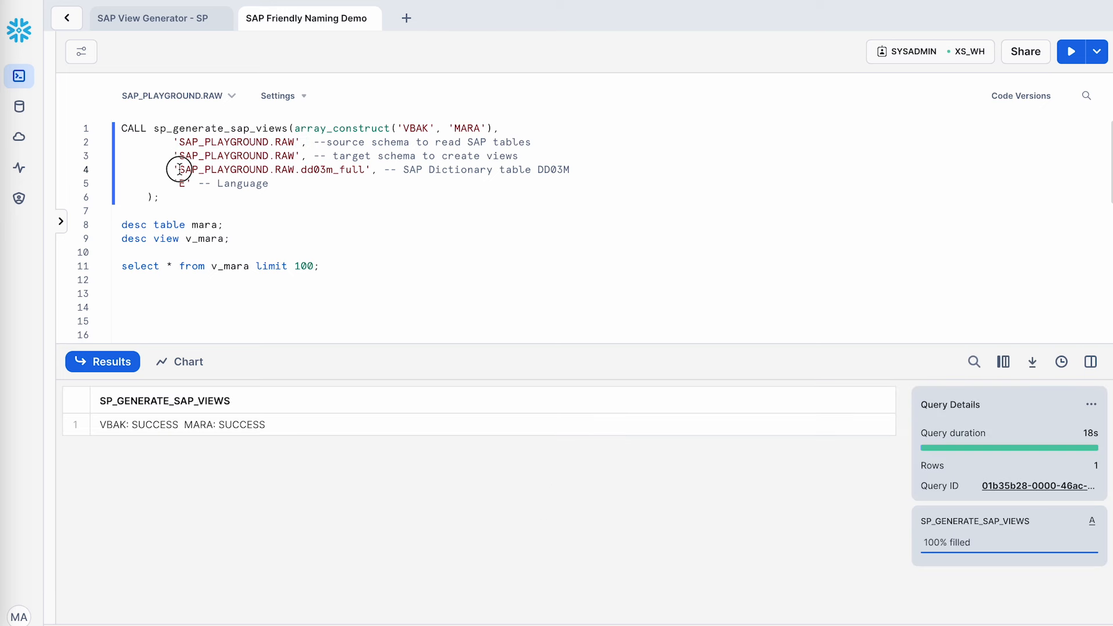
# Select the desc table mara statement to list the raw MARA column names.
pyautogui.moveTo(181, 169); pyautogui.dragTo(344, 169)
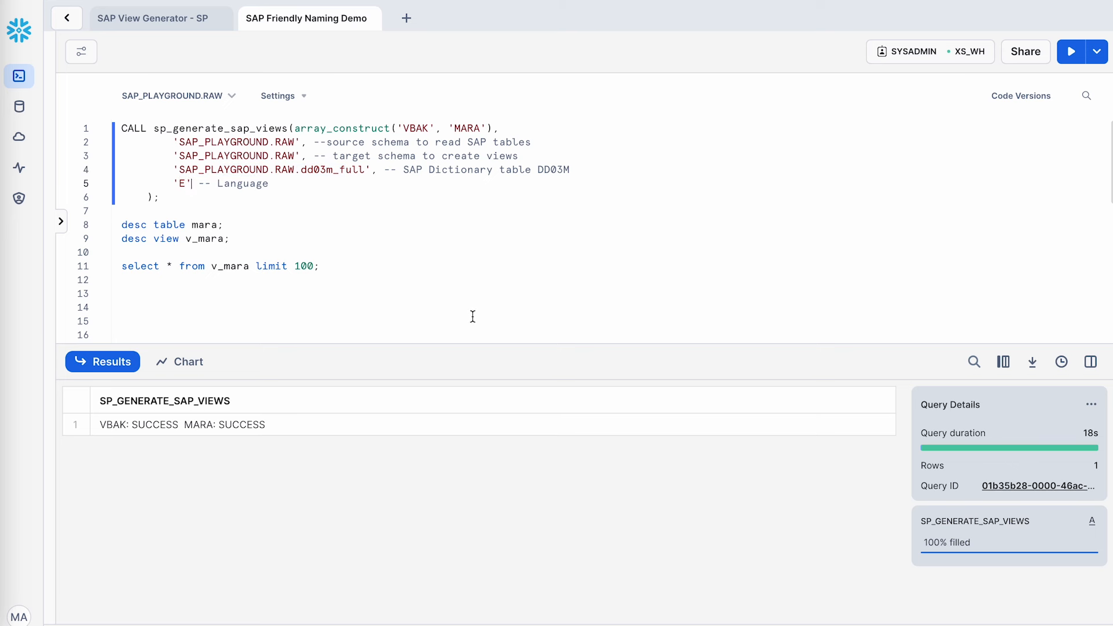
pyautogui.moveTo(534, 425)
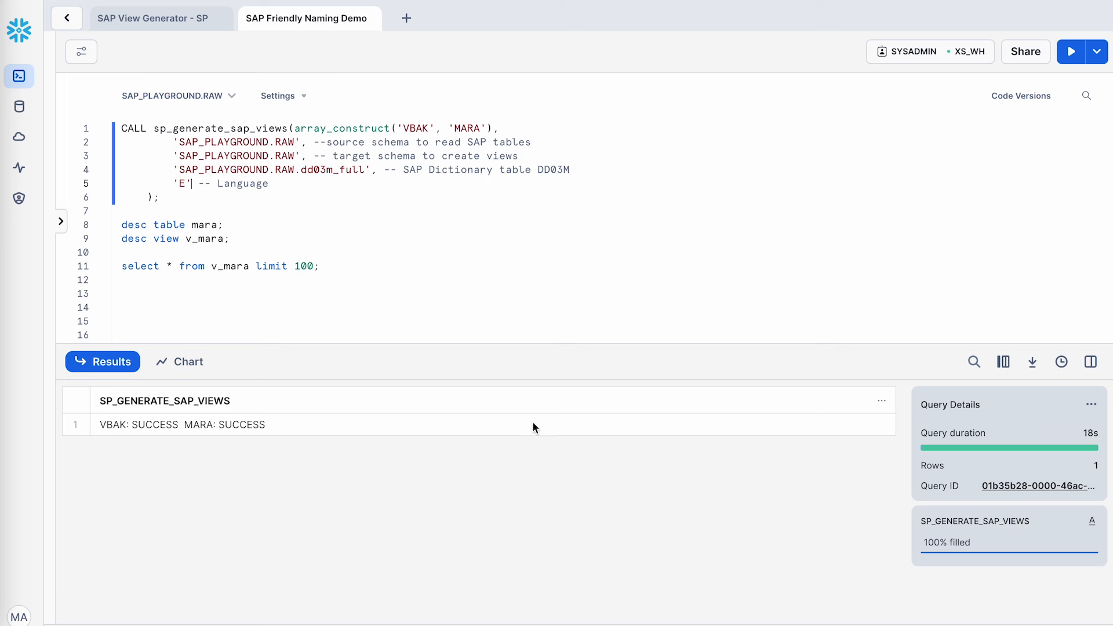
pyautogui.moveTo(1093, 440)
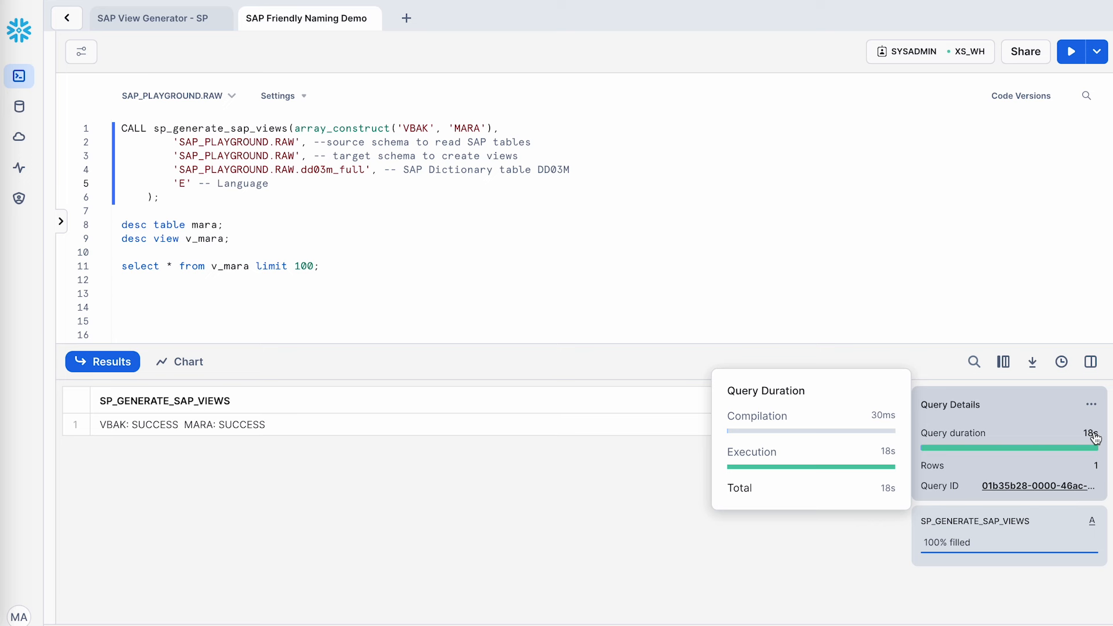
pyautogui.moveTo(292, 506)
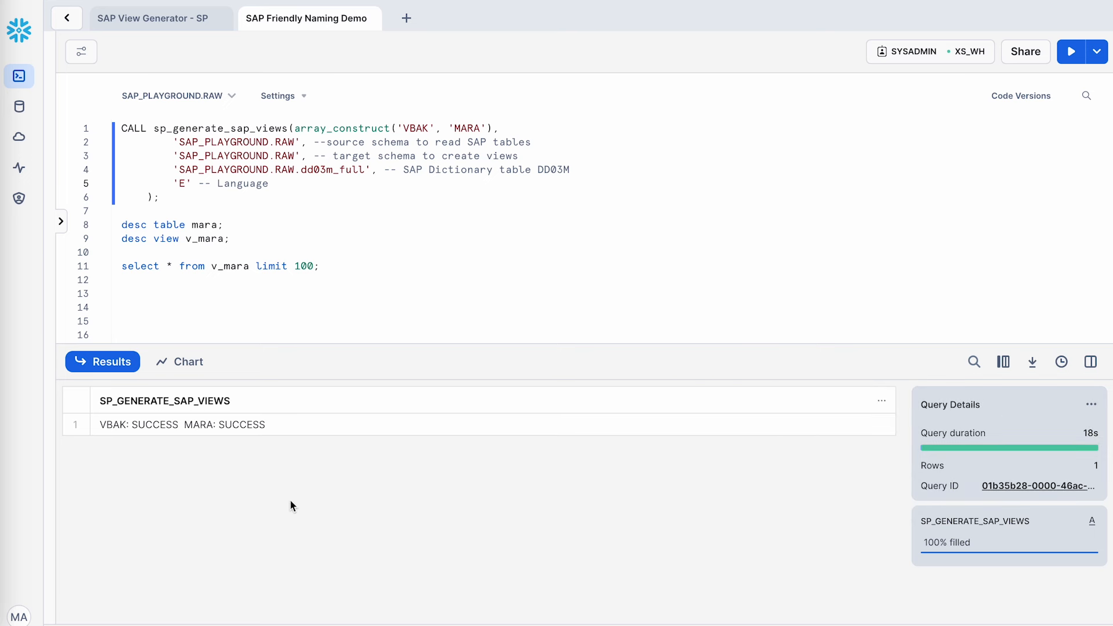
pyautogui.moveTo(195, 436)
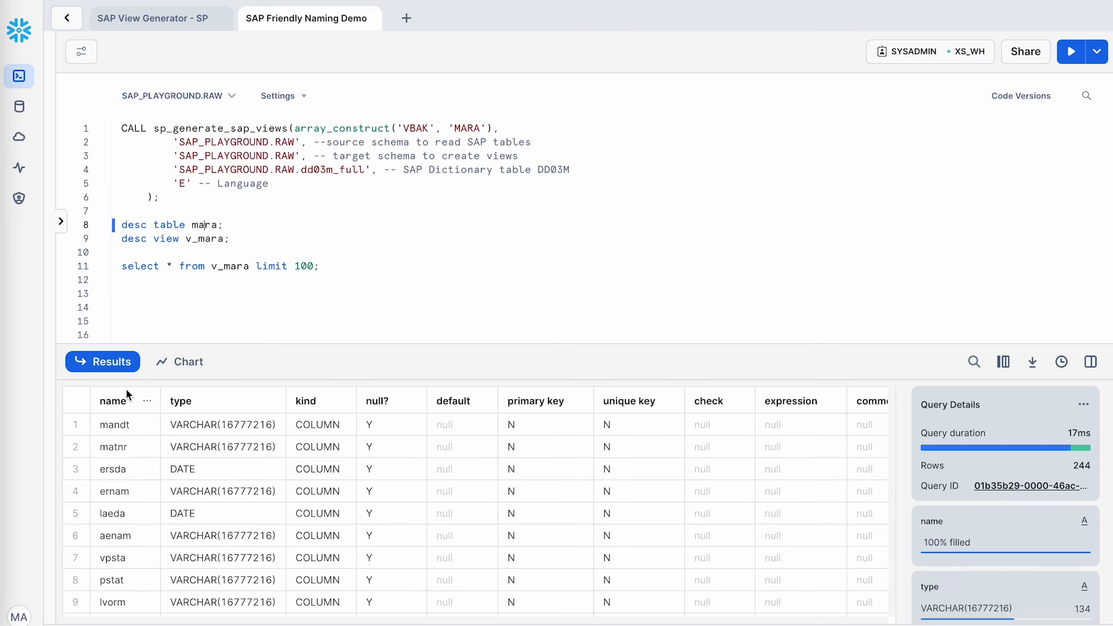
# Inspect V_MARA's friendly column names, then query the first 100 rows of V_MARA.
pyautogui.click(112, 400)
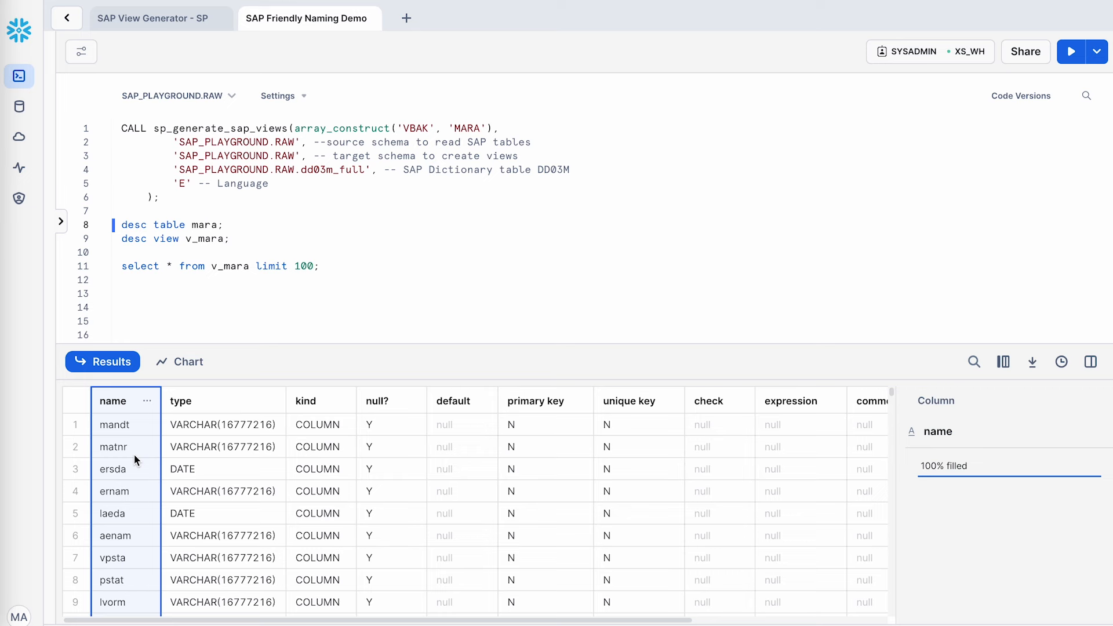
pyautogui.scroll(-3)
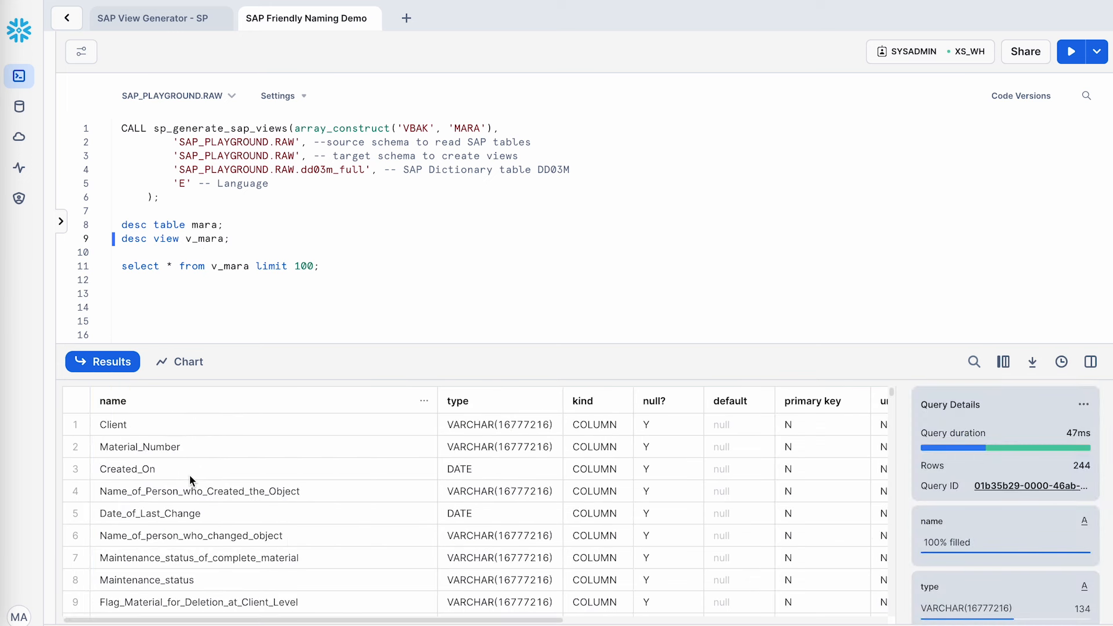
pyautogui.scroll(-3)
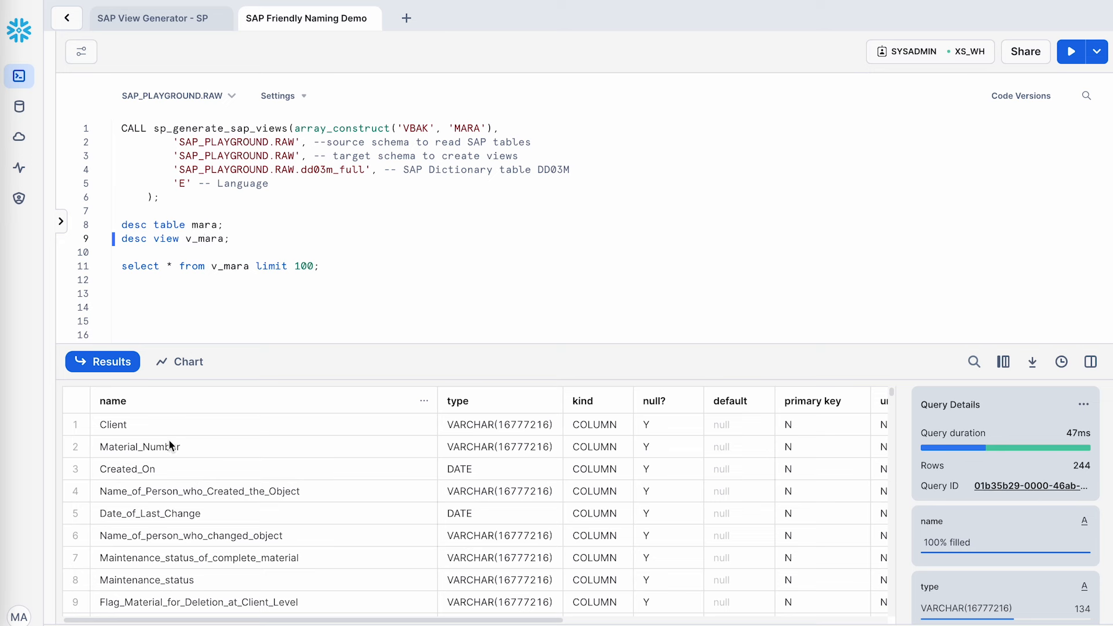
pyautogui.click(113, 401)
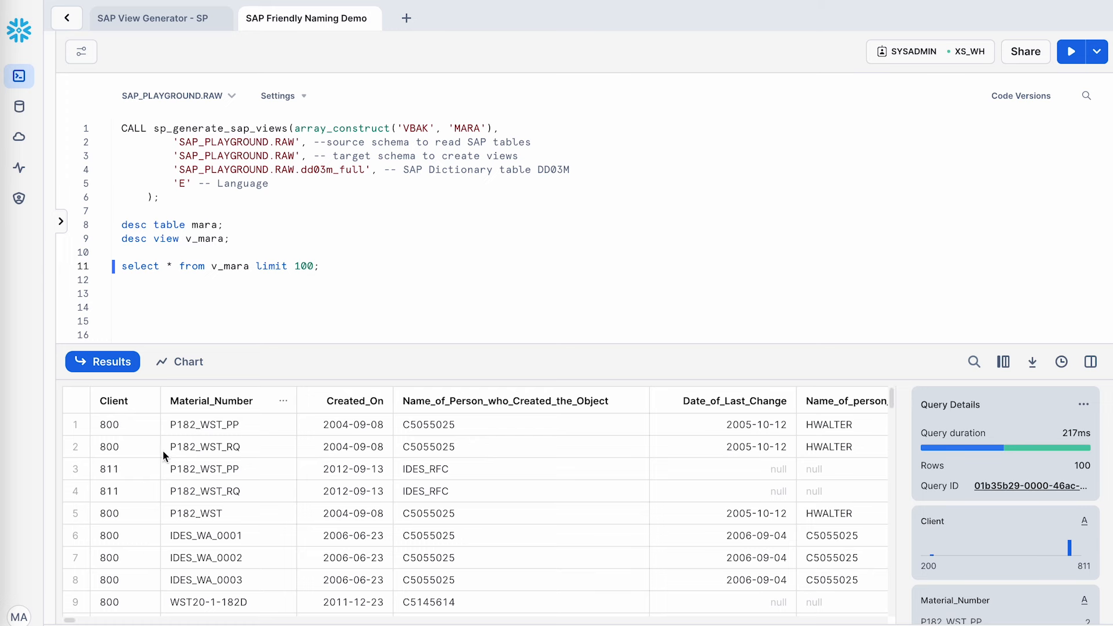
pyautogui.hscroll(3)
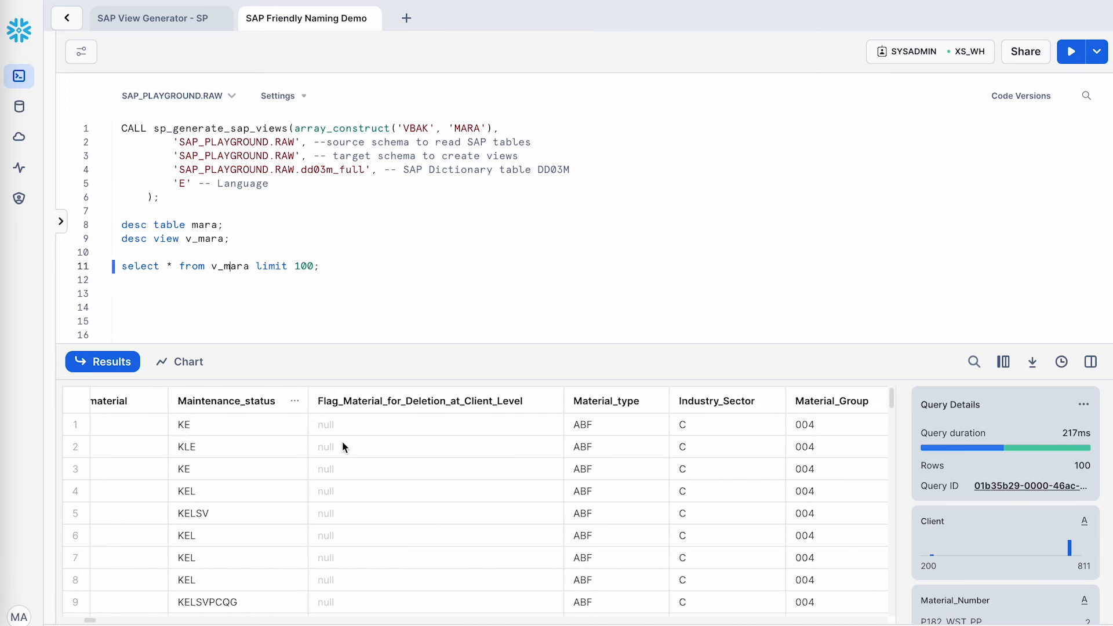
pyautogui.hscroll(3)
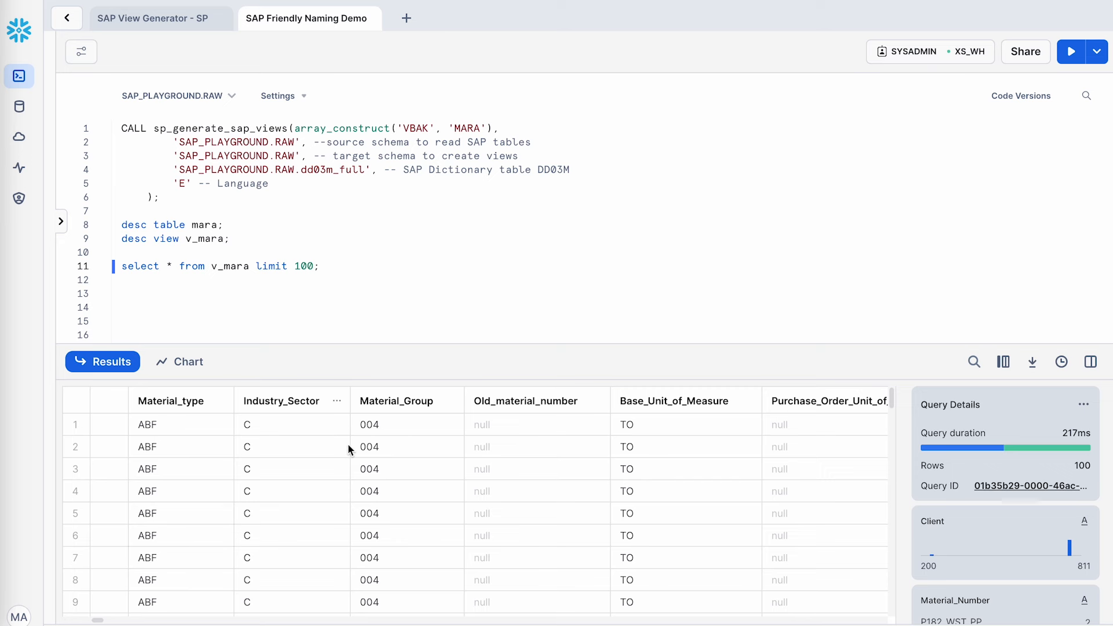
pyautogui.hscroll(3)
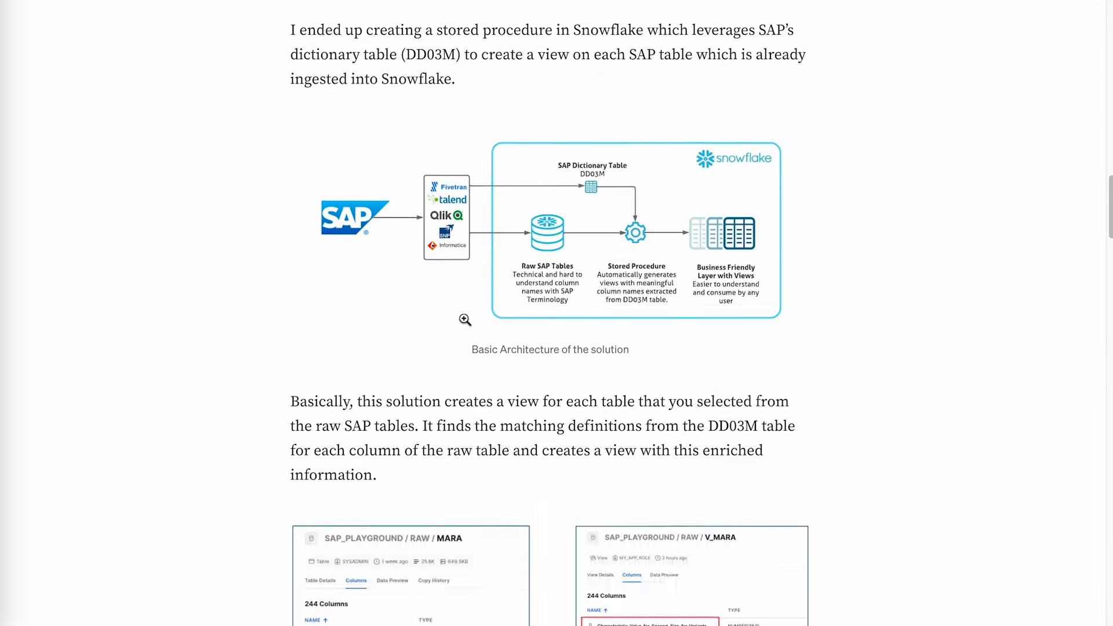
# Scroll the Medium article between its architecture diagram and title.
pyautogui.scroll(-3)
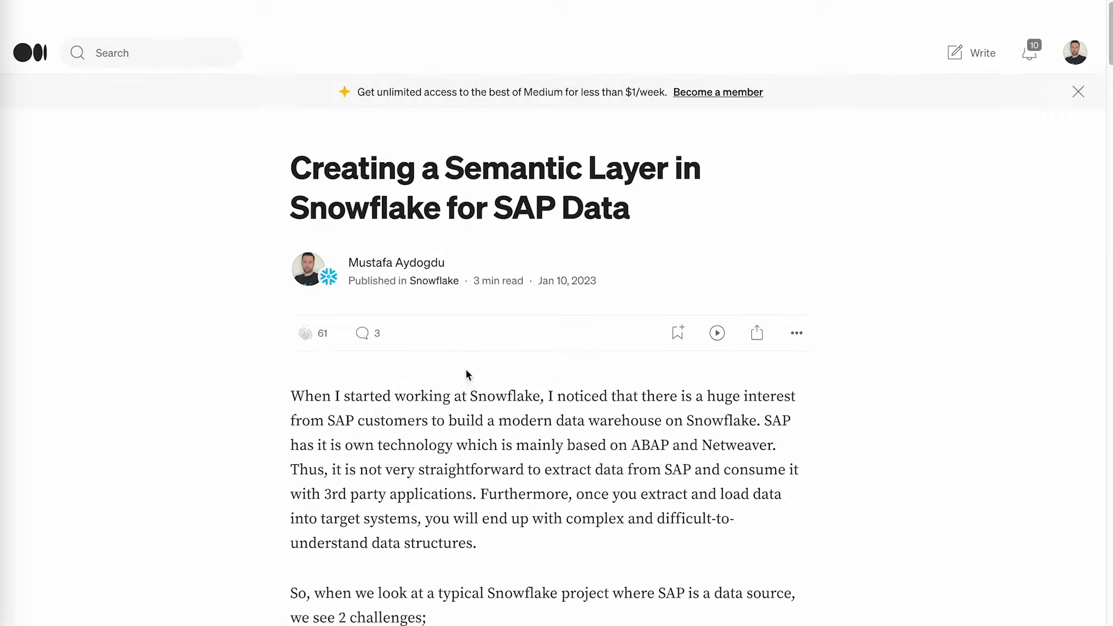
pyautogui.scroll(-3)
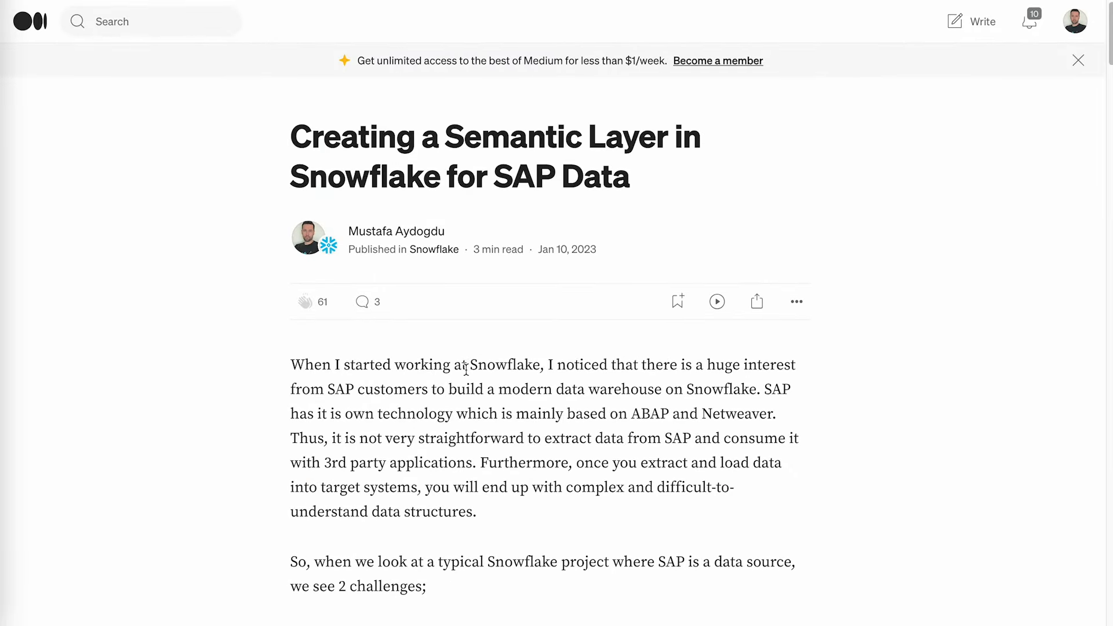